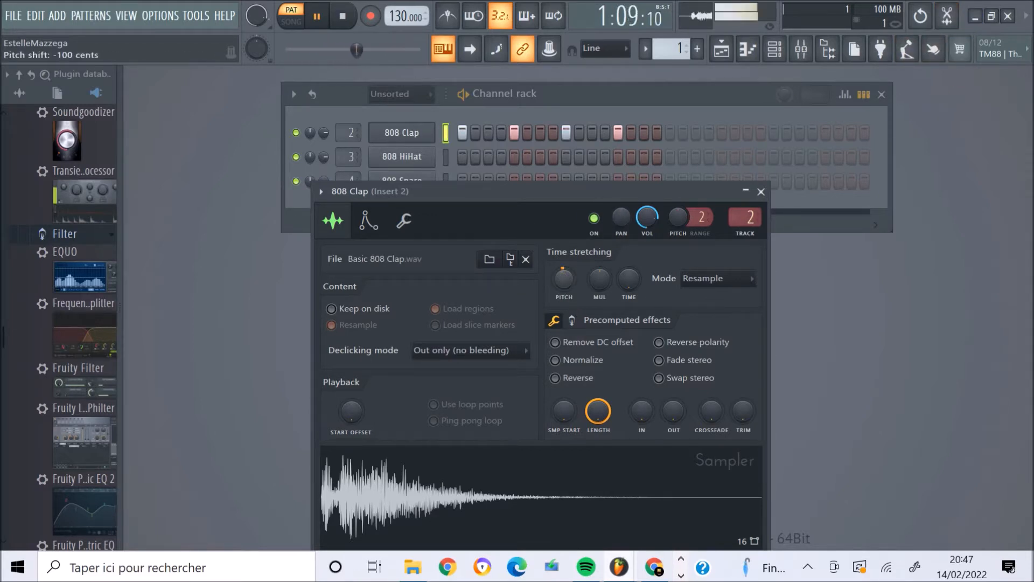
# Enable Reverse polarity for the 808 Clap sample under Precomputed effects.
pyautogui.click(658, 343)
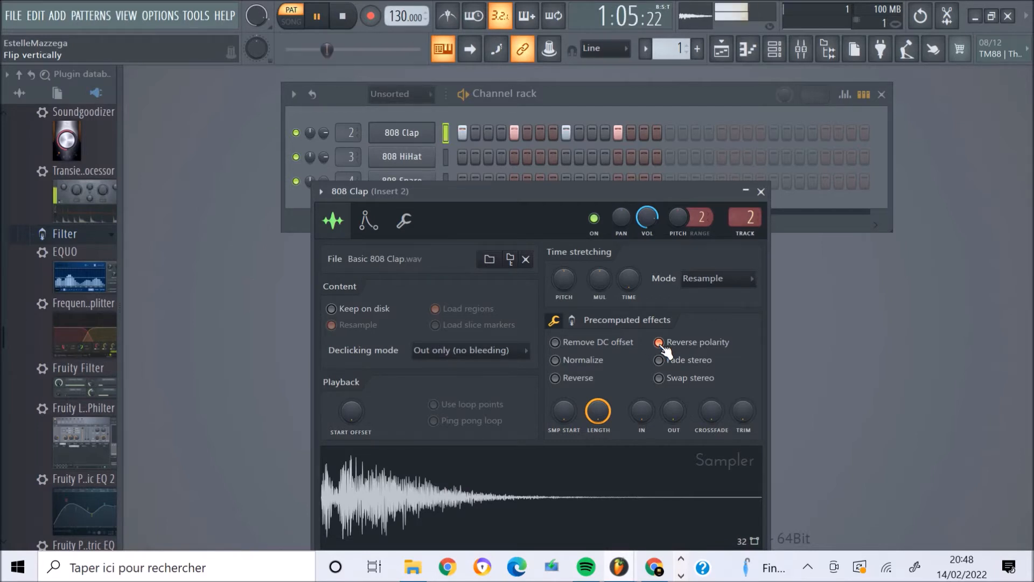
pyautogui.click(368, 221)
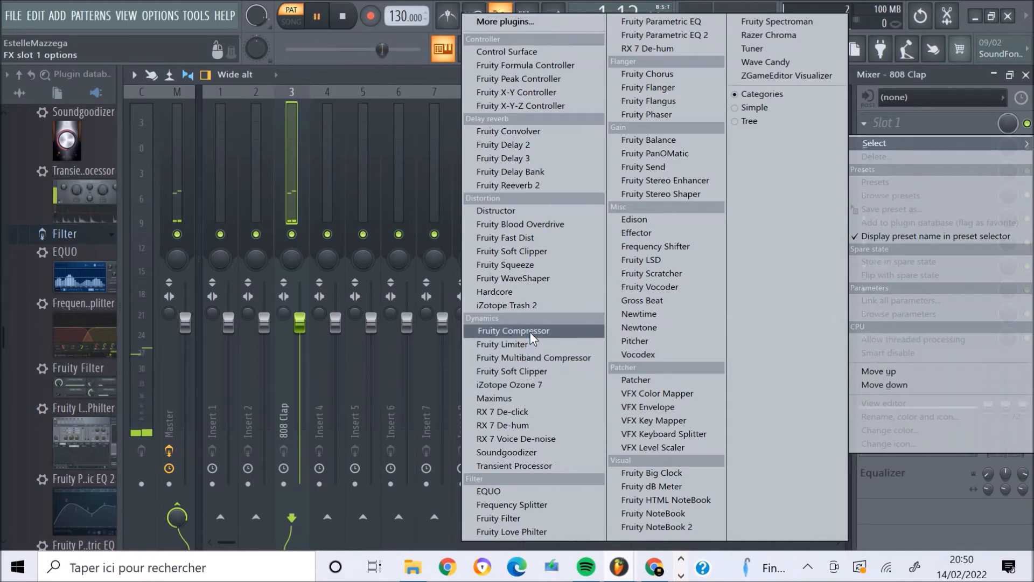
pyautogui.moveTo(522, 191)
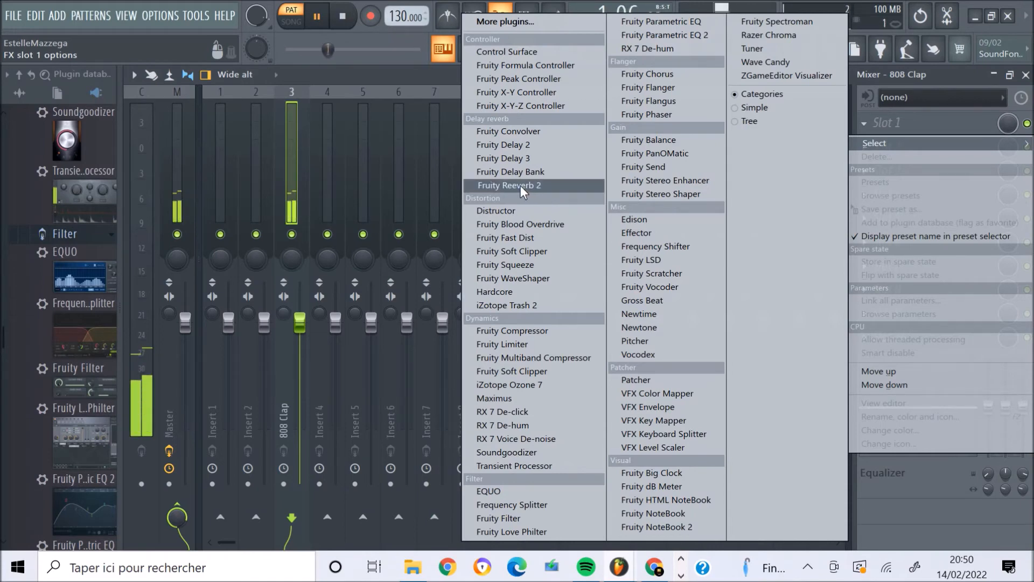
# Load Fruity Reeverb 2 into Slot 1 of mixer insert 3.
pyautogui.click(504, 145)
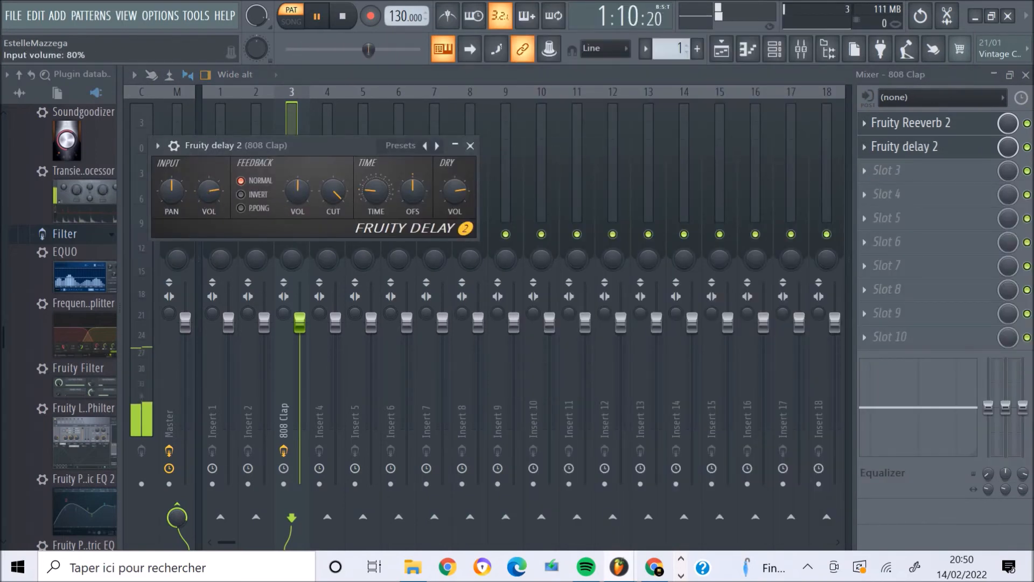